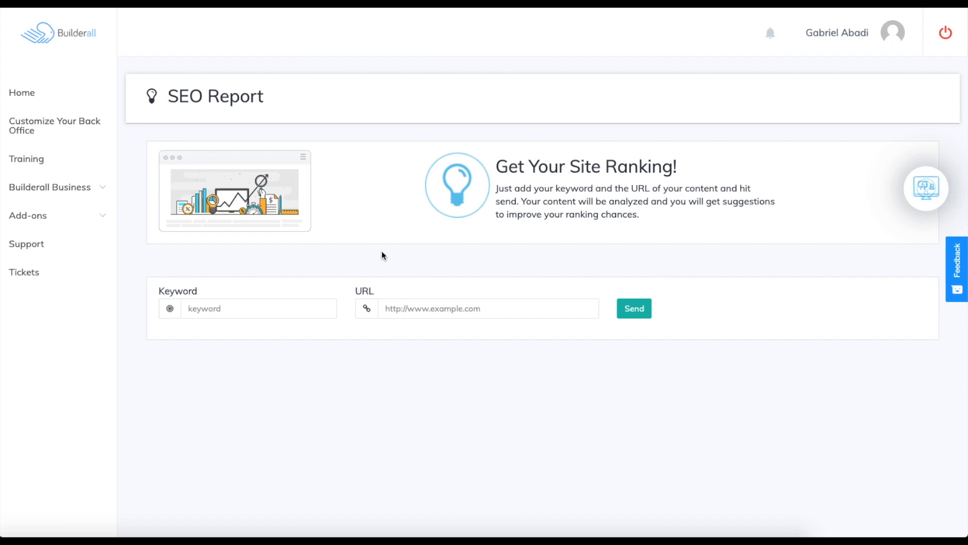
{"action": "mouse_move", "coordinate": [926, 188]}
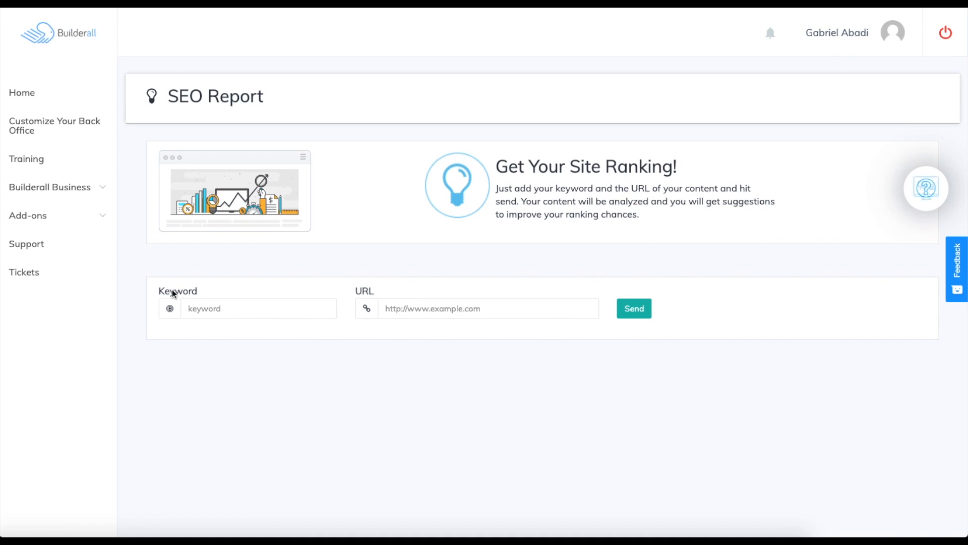
{"action": "type", "text": "https://www.builderall.com"}
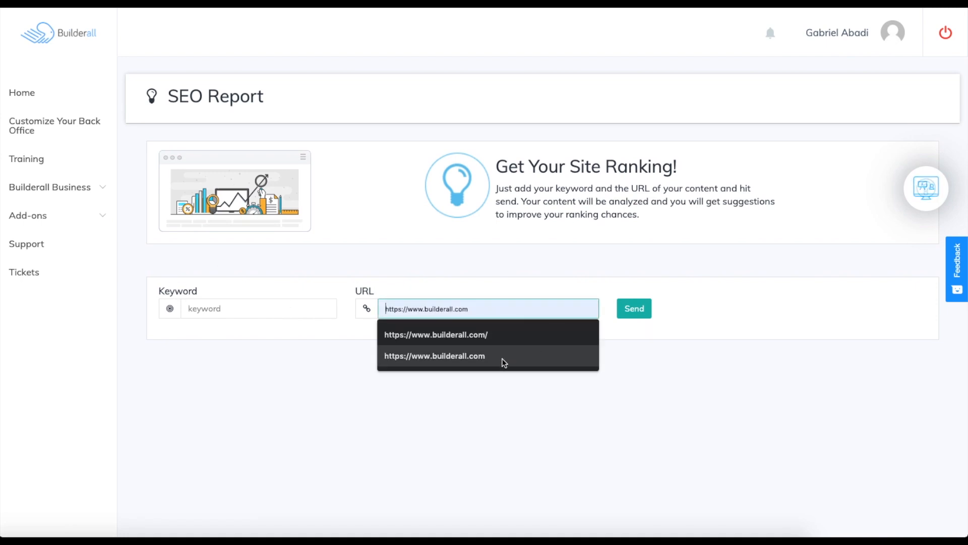
{"action": "left_click", "coordinate": [258, 308]}
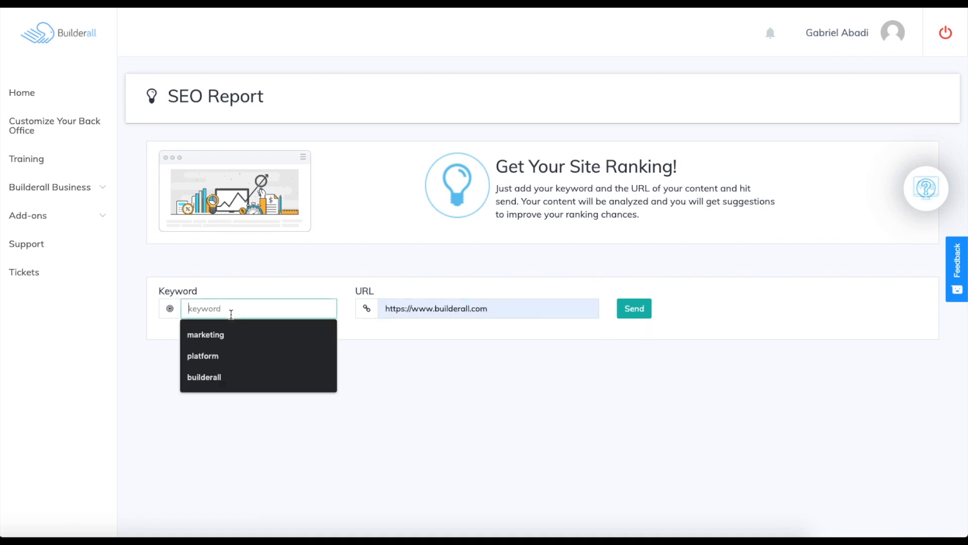
{"action": "left_click", "coordinate": [203, 377]}
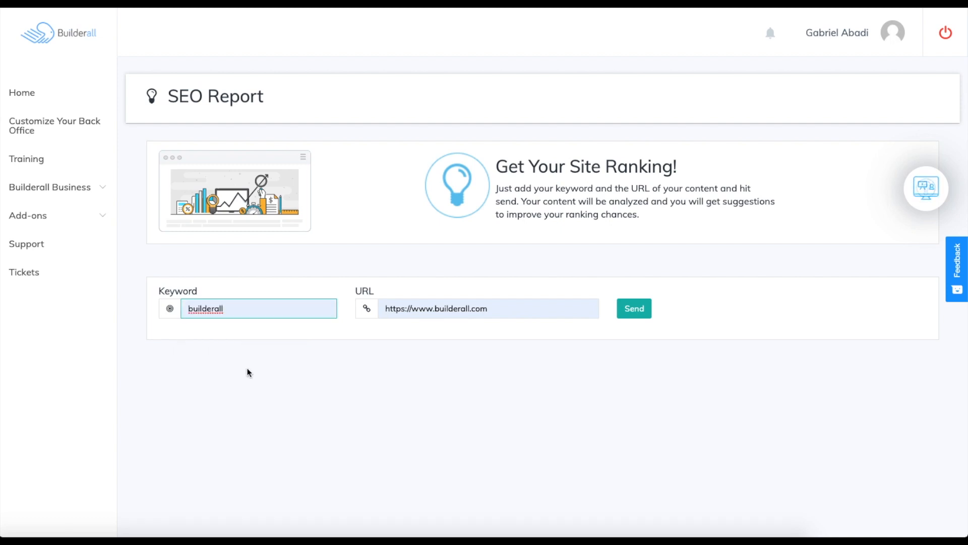
{"action": "left_click", "coordinate": [634, 308]}
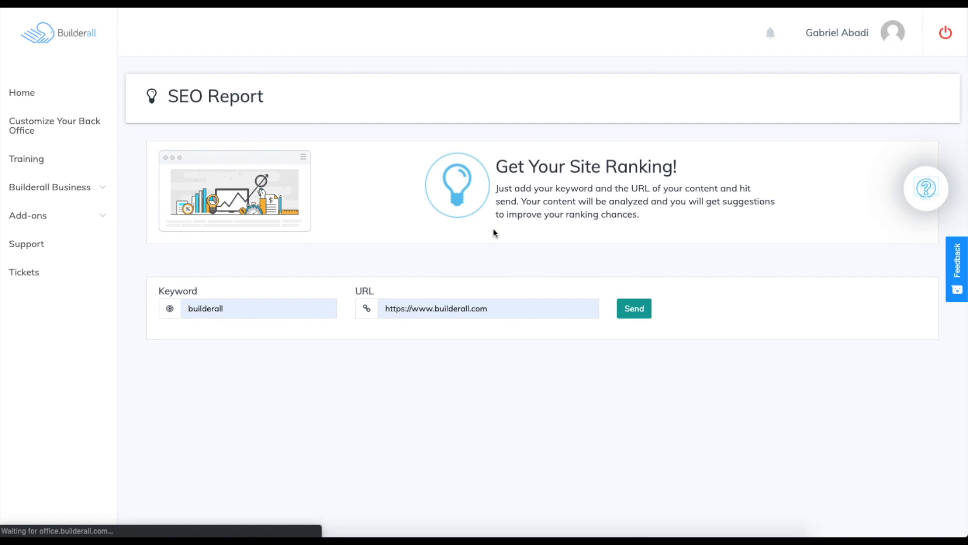
Submit the analysis and scroll to the A grade, Overview and Page detail analysis
{"action": "left_click", "coordinate": [634, 308]}
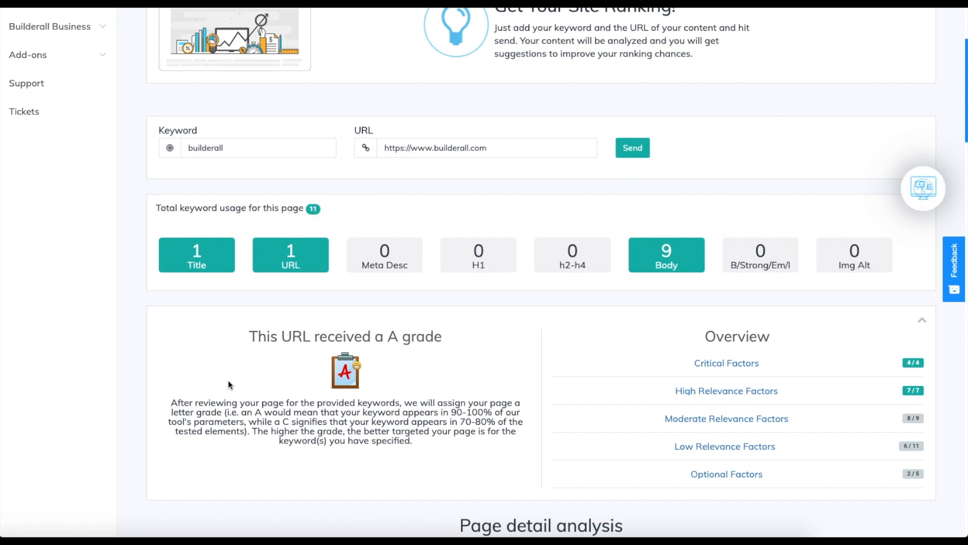
{"action": "mouse_move", "coordinate": [468, 348]}
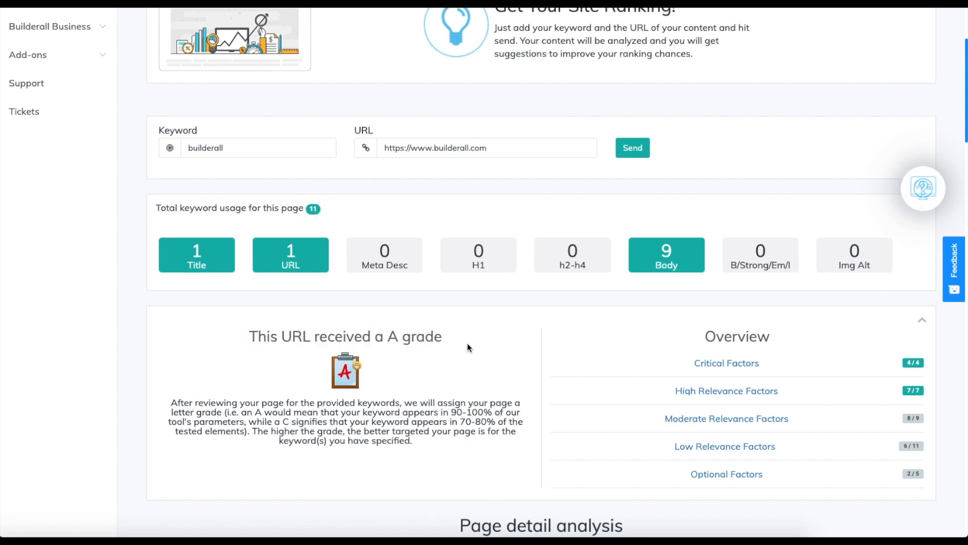
{"action": "scroll", "scroll_direction": "down", "scroll_amount": 3}
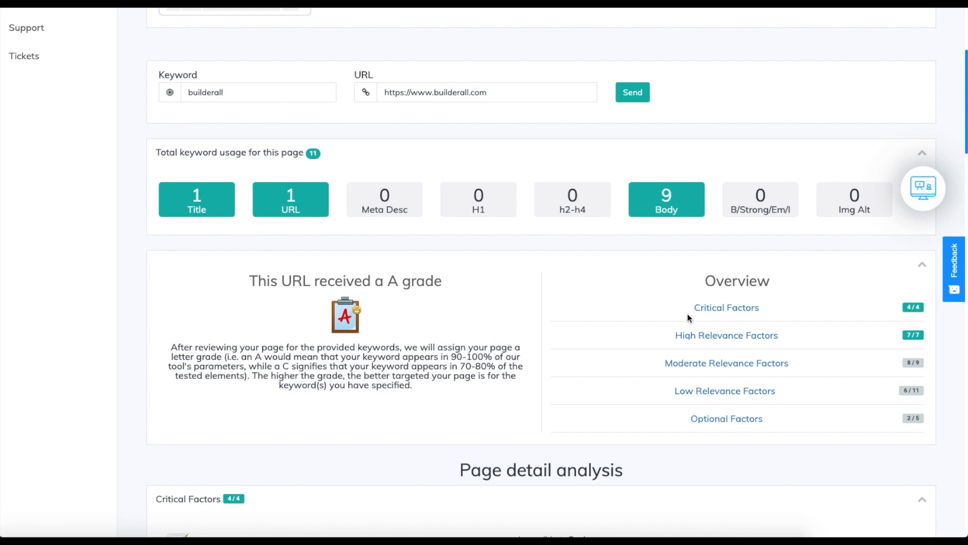
{"action": "mouse_move", "coordinate": [771, 340]}
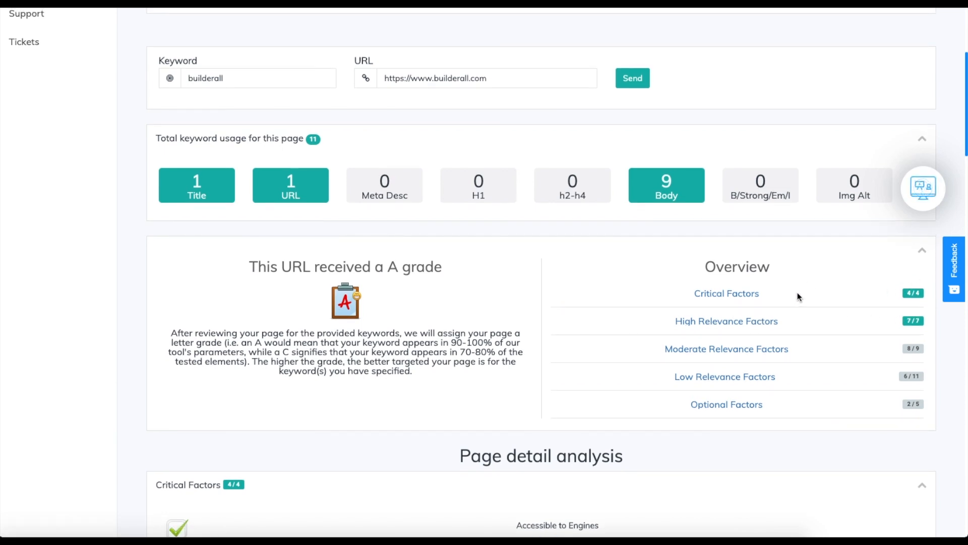
{"action": "scroll", "scroll_direction": "down", "scroll_amount": 3}
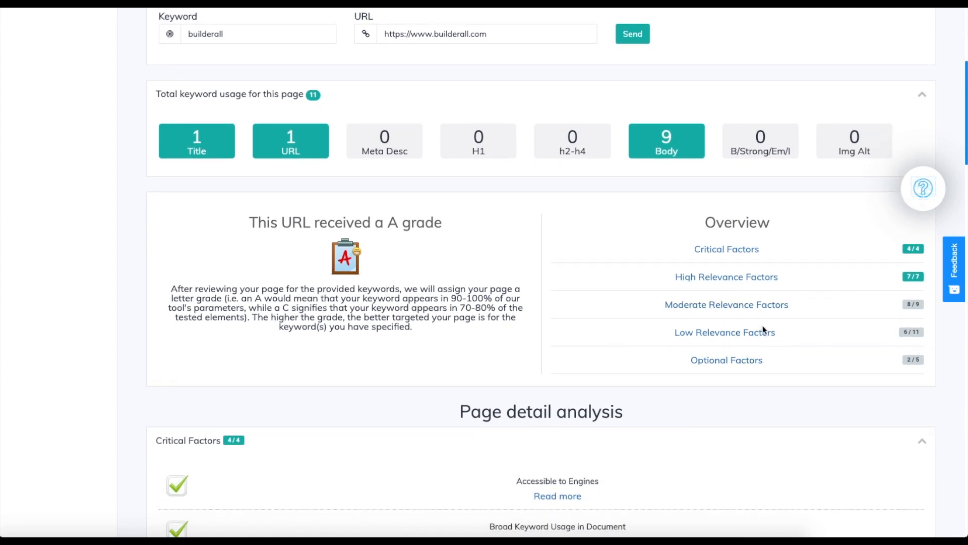
{"action": "mouse_move", "coordinate": [715, 322]}
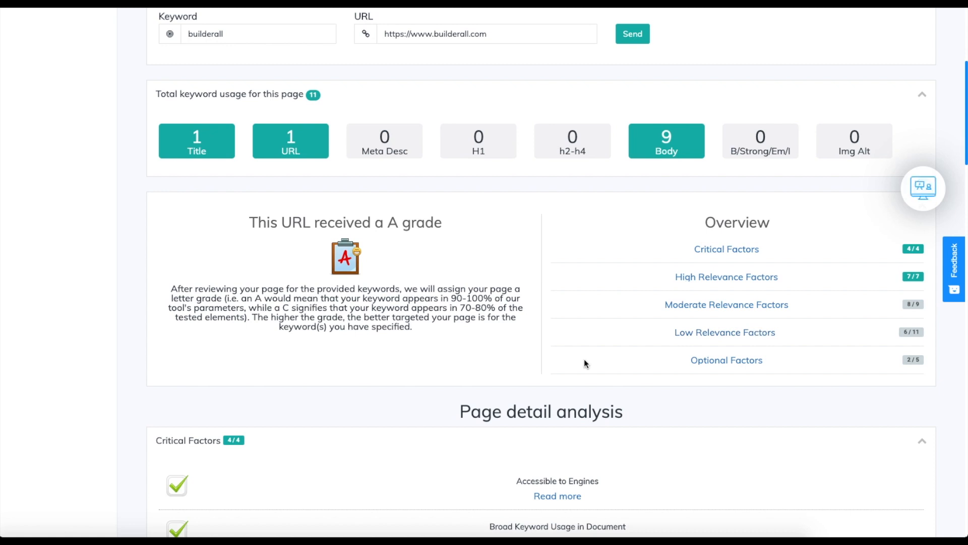
Scroll through Critical and High Relevance Factors to the Moderate Relevance Factors section
{"action": "scroll", "scroll_direction": "down", "scroll_amount": 3}
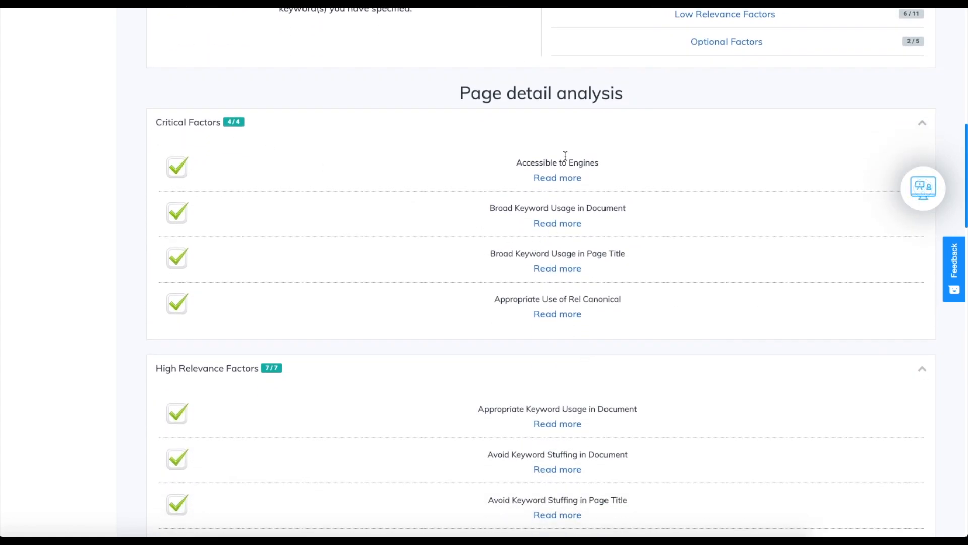
{"action": "scroll", "scroll_direction": "down", "scroll_amount": 3}
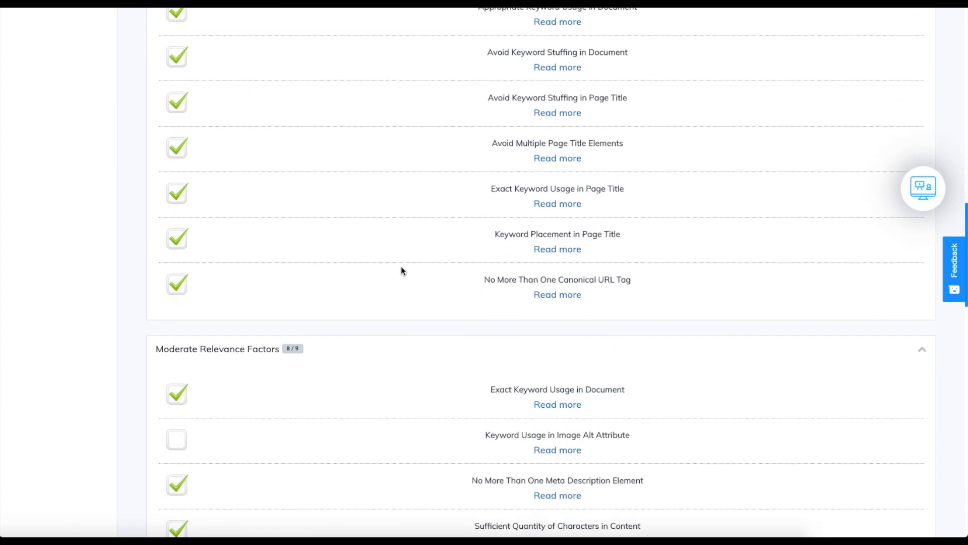
{"action": "scroll", "scroll_direction": "down", "scroll_amount": 3}
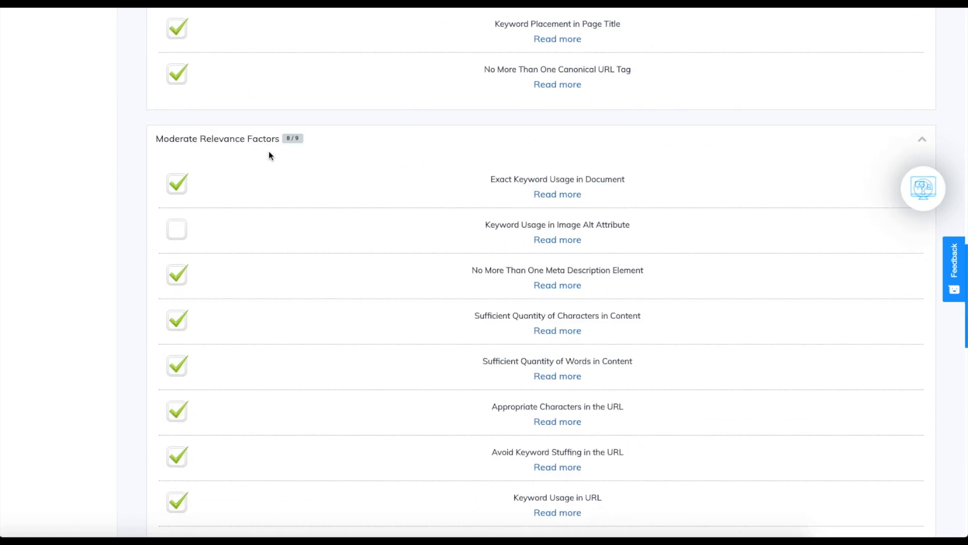
{"action": "scroll", "scroll_direction": "down", "scroll_amount": 3}
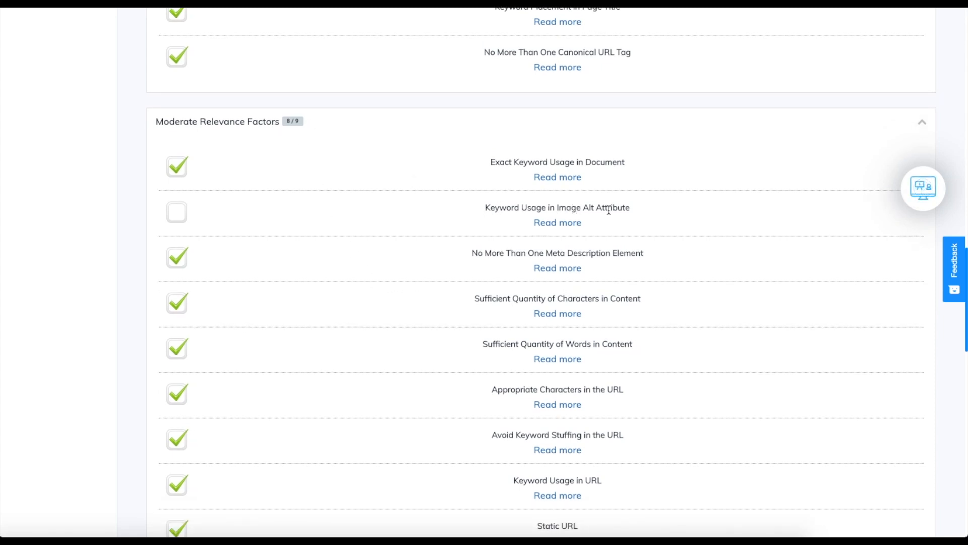
{"action": "mouse_move", "coordinate": [646, 218]}
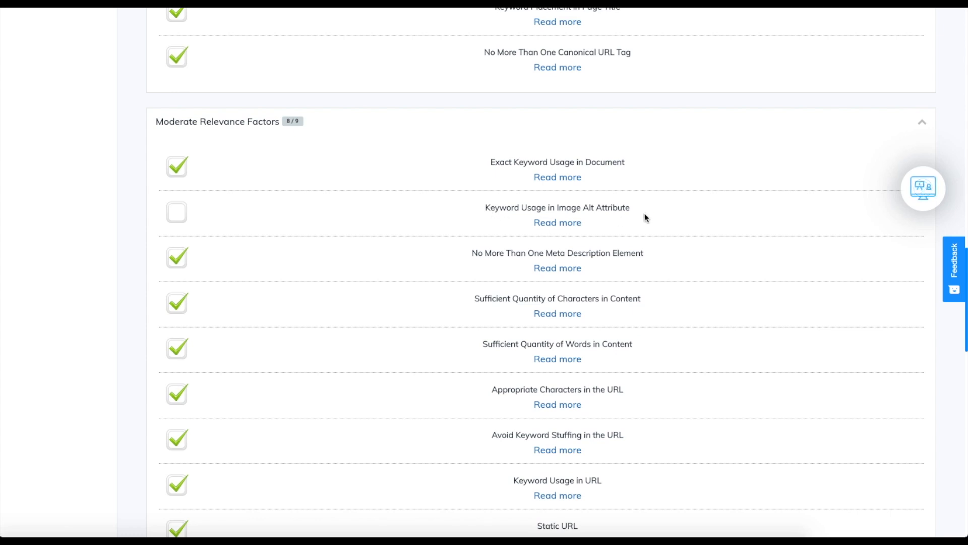
Expand the failed image alt check details and scroll to Low Relevance Factors (6 of 11)
{"action": "left_click", "coordinate": [556, 222]}
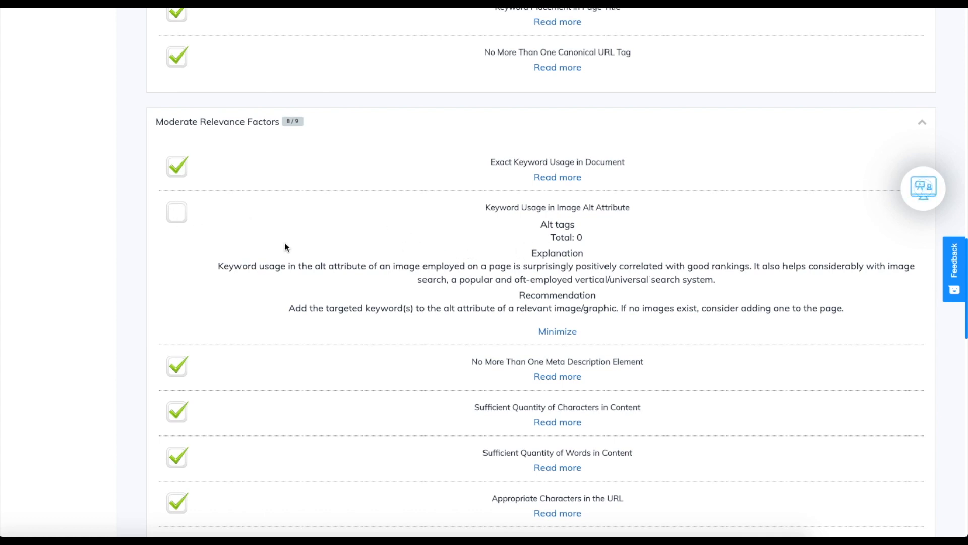
{"action": "scroll", "scroll_direction": "down", "scroll_amount": 3}
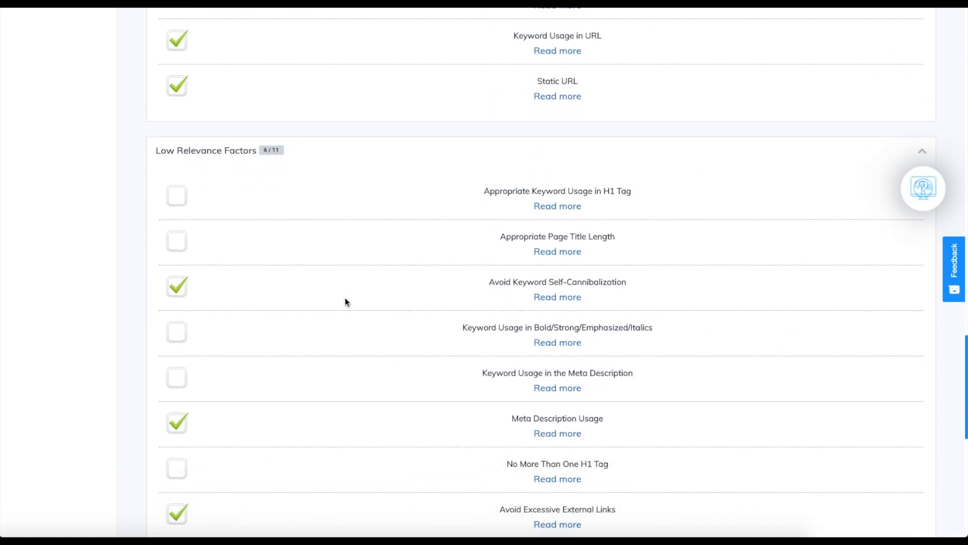
{"action": "scroll", "scroll_direction": "down", "scroll_amount": 3}
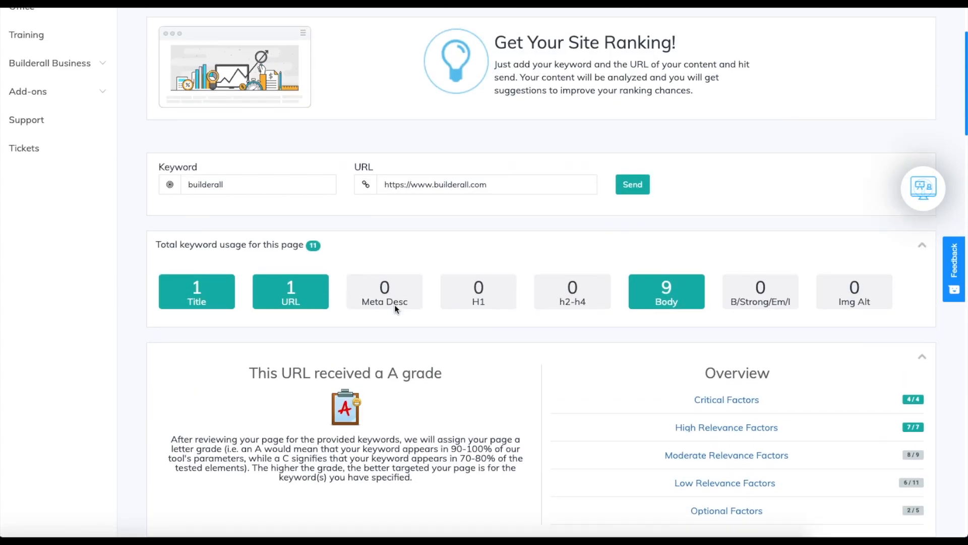
Change the keyword to 'marketing' from the suggestions and rerun the report
{"action": "scroll", "scroll_direction": "down", "scroll_amount": 3}
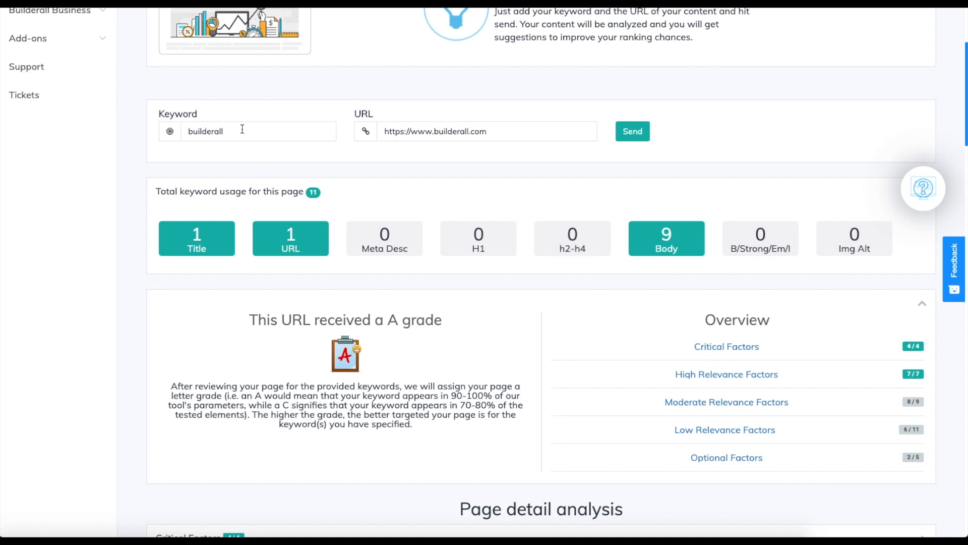
{"action": "type", "text": "ma"}
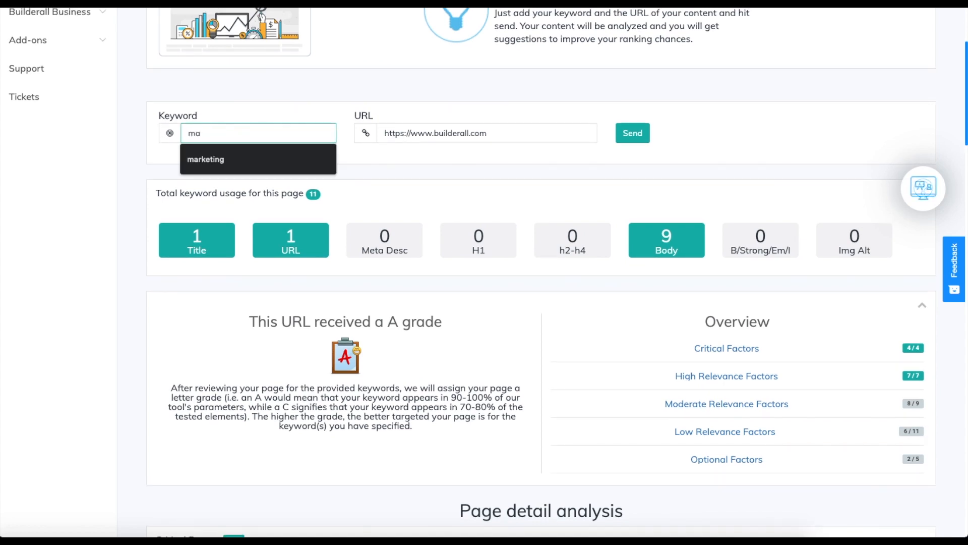
{"action": "left_click", "coordinate": [205, 160]}
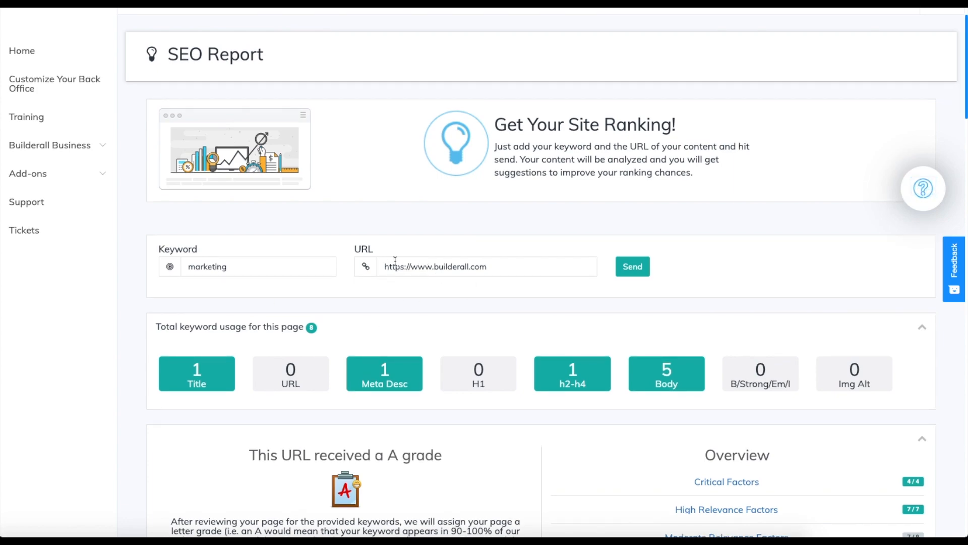
{"action": "scroll", "scroll_direction": "down", "scroll_amount": 3}
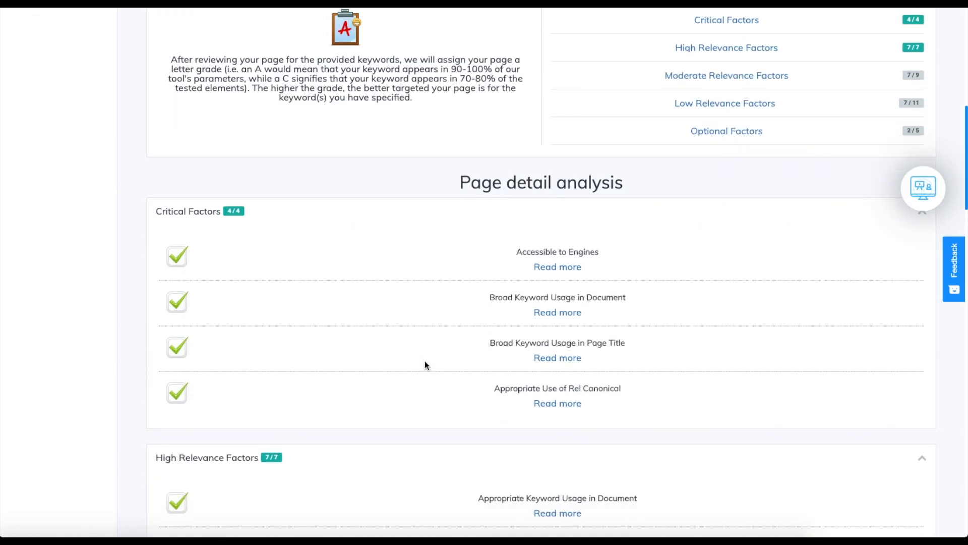
{"action": "scroll", "scroll_direction": "down", "scroll_amount": 3}
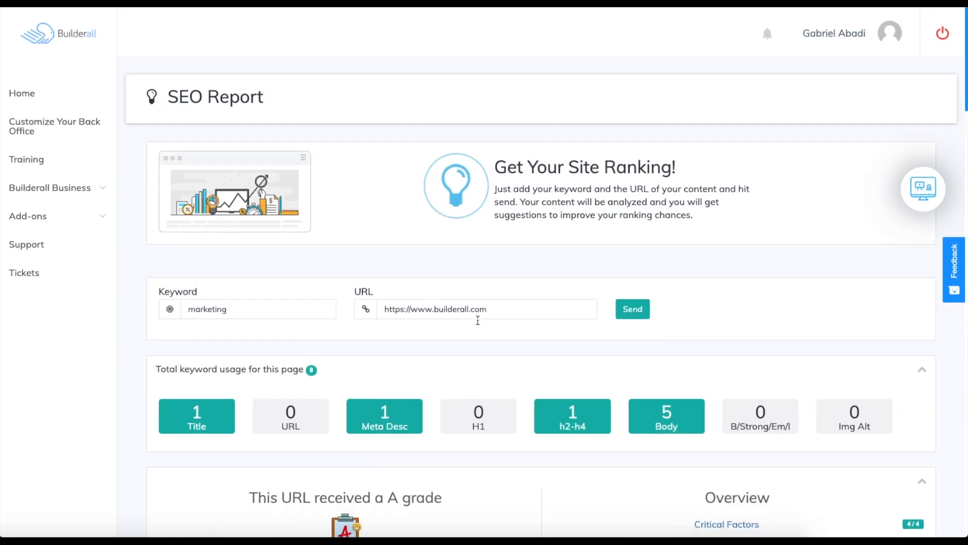
{"action": "left_click", "coordinate": [486, 309]}
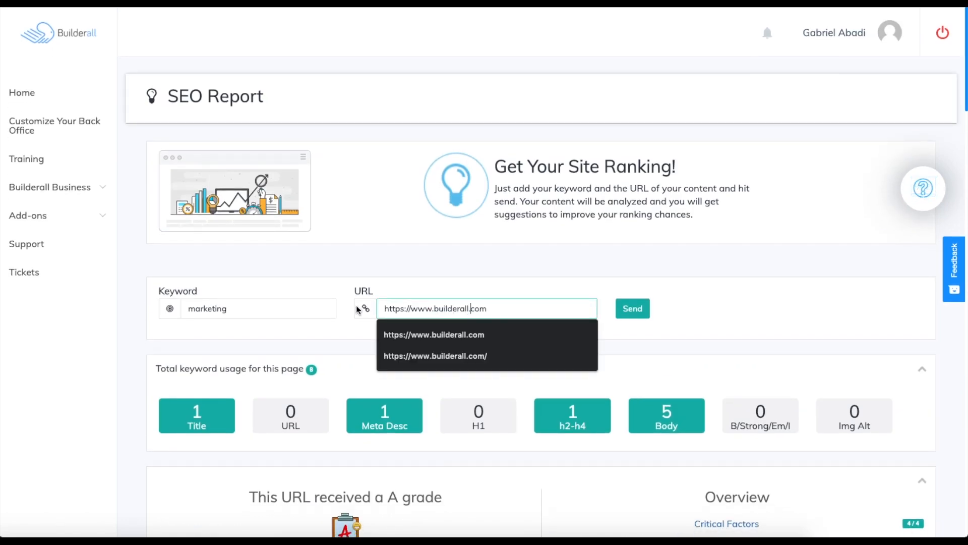
{"action": "left_click", "coordinate": [259, 308]}
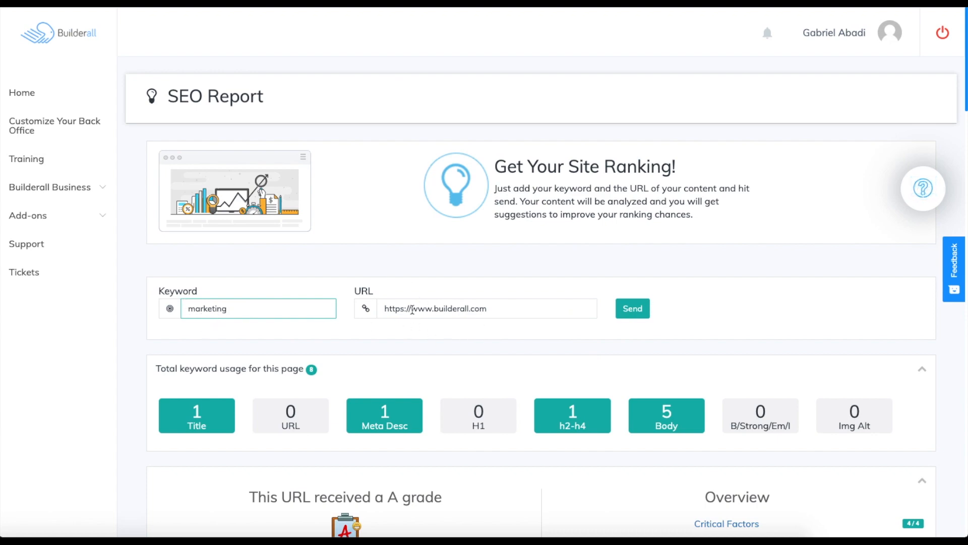
{"action": "scroll", "scroll_direction": "down", "scroll_amount": 3}
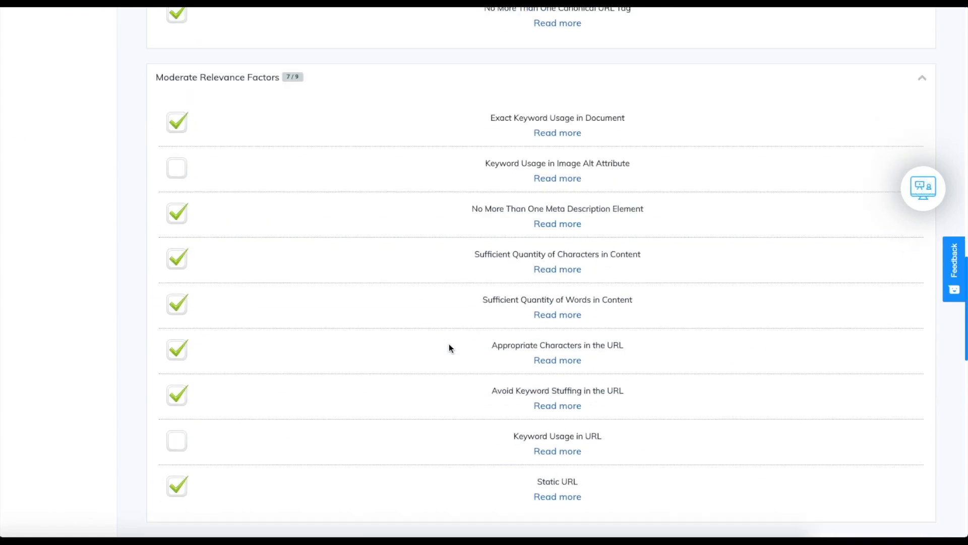
{"action": "scroll", "scroll_direction": "down", "scroll_amount": 3}
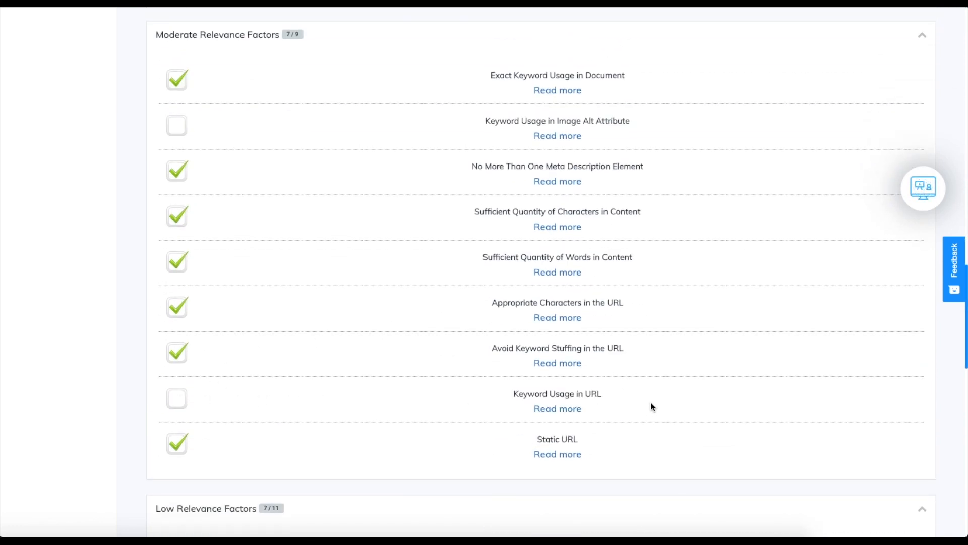
{"action": "scroll", "scroll_direction": "down", "scroll_amount": 3}
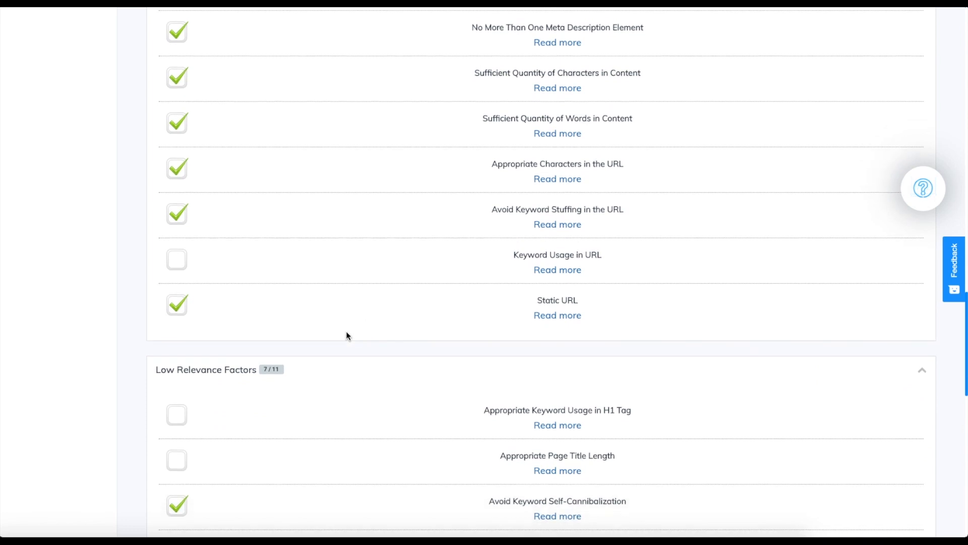
{"action": "scroll", "scroll_direction": "down", "scroll_amount": 3}
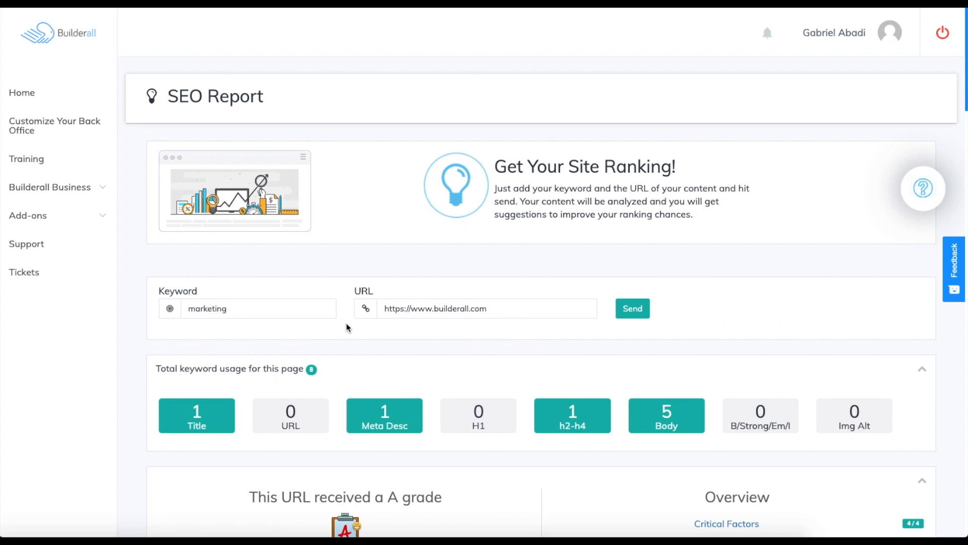
{"action": "scroll", "scroll_direction": "down", "scroll_amount": 3}
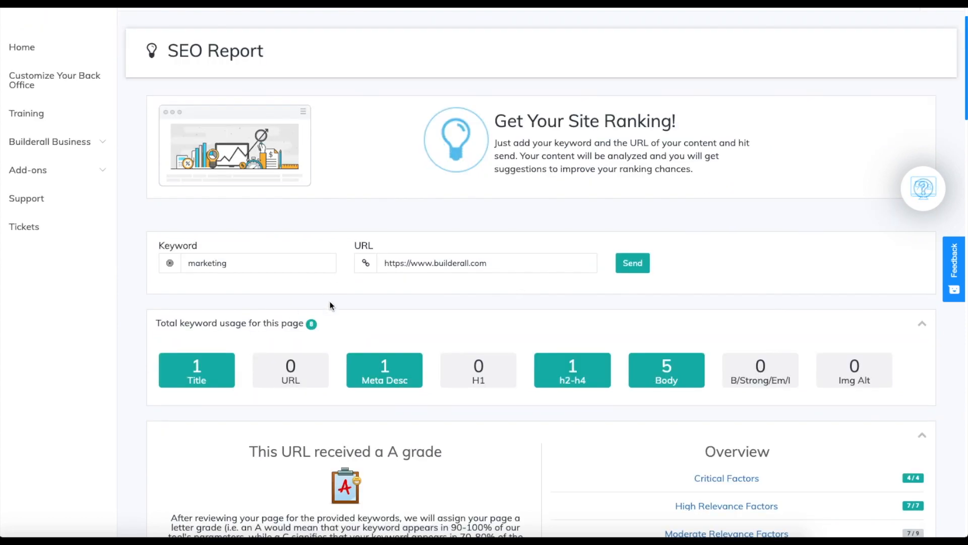